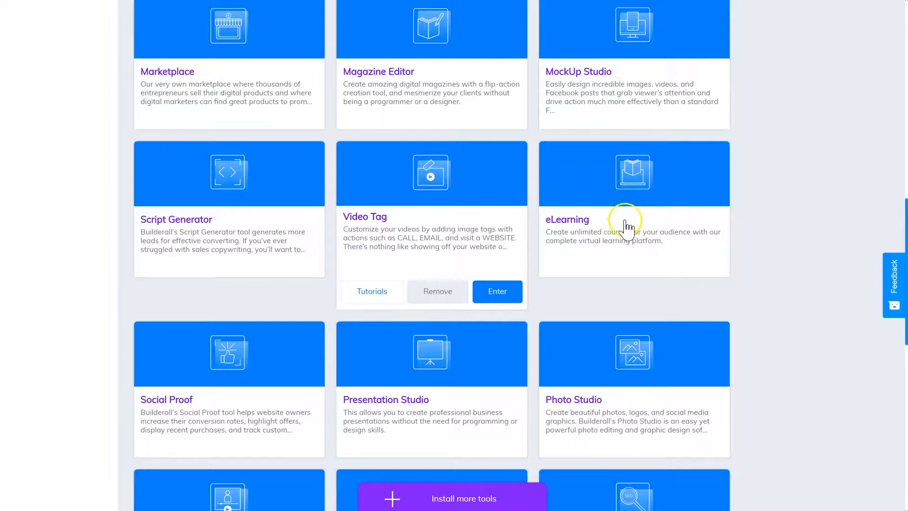
pyautogui.moveTo(633, 246)
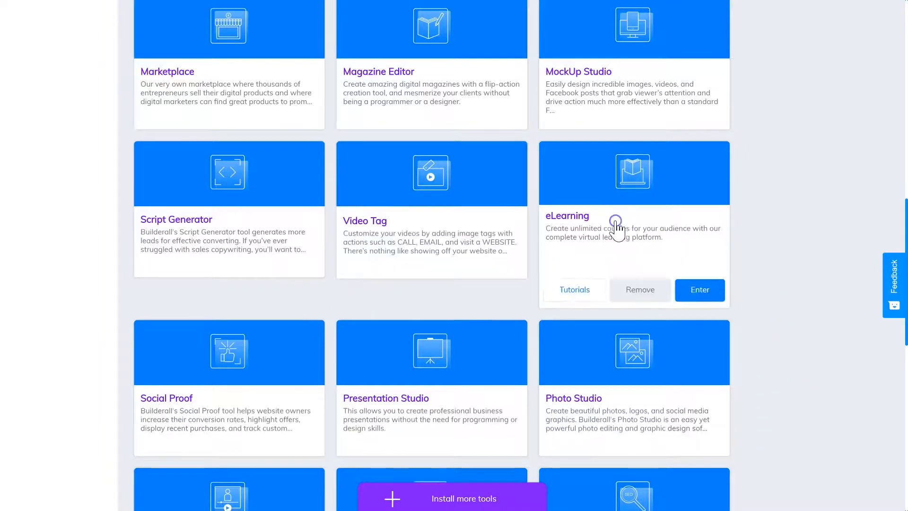
# Step: Enter the eLearning tool from the Builderall tools page
pyautogui.click(699, 290)
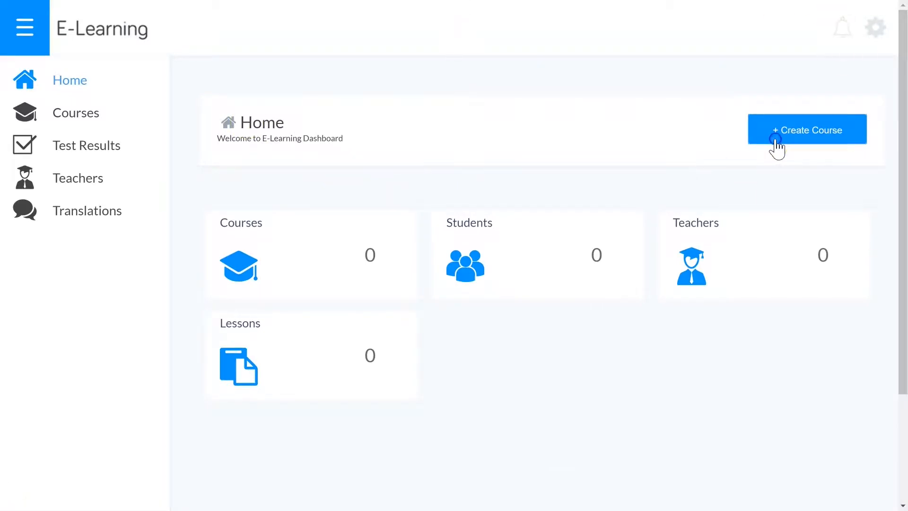
# Step: Start a new course from the Home dashboard with + Create Course
pyautogui.click(806, 129)
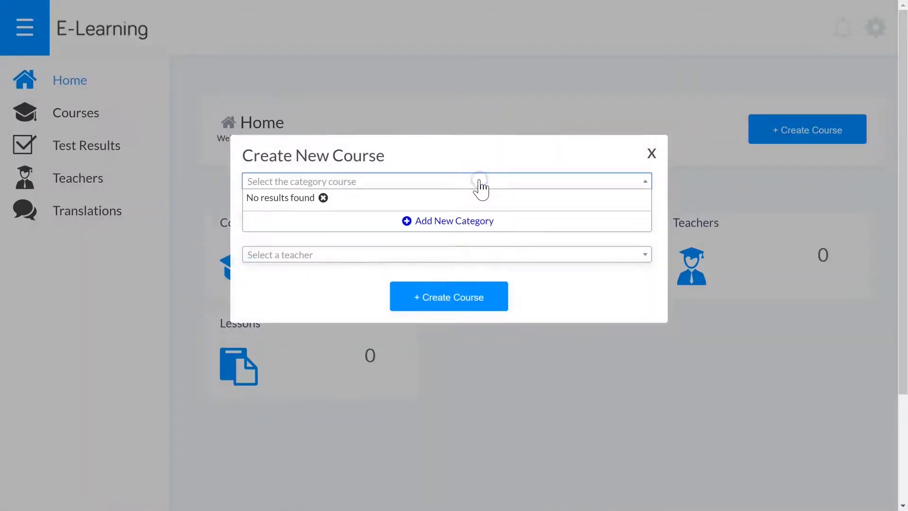
pyautogui.moveTo(32, 429)
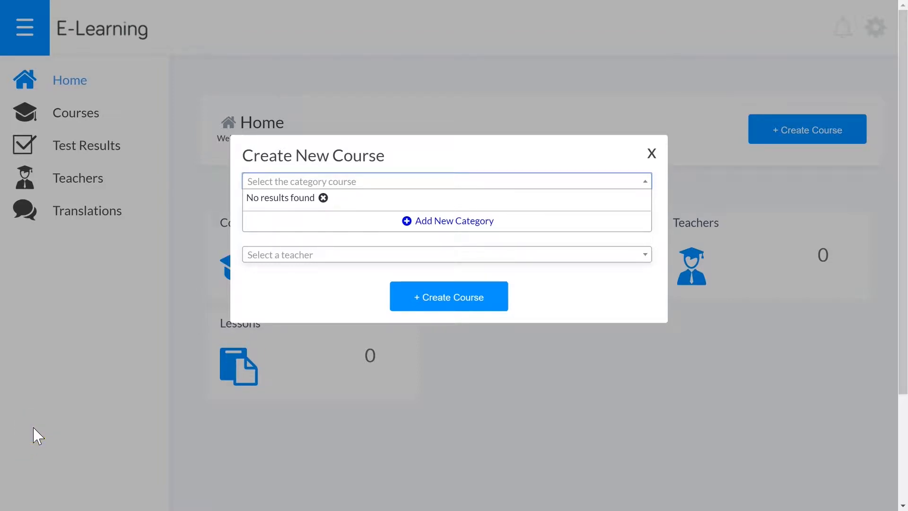
pyautogui.moveTo(630, 62)
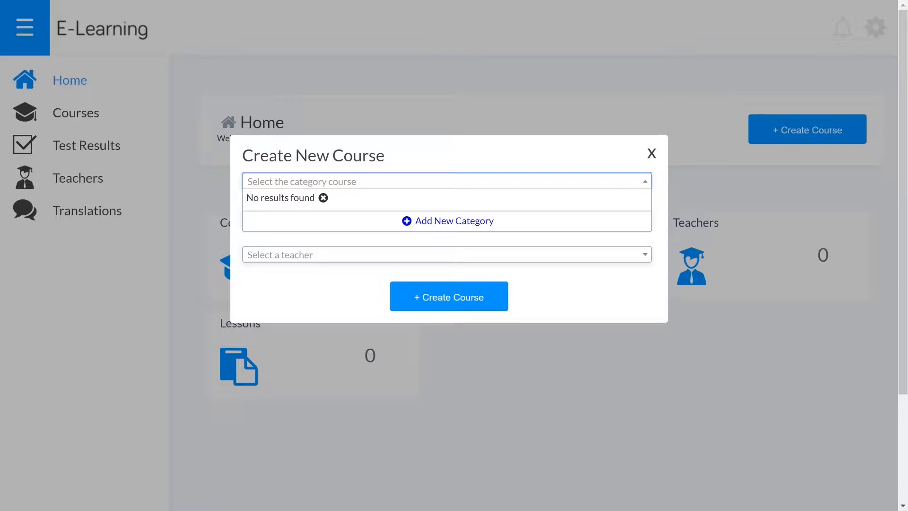
pyautogui.moveTo(642, 60)
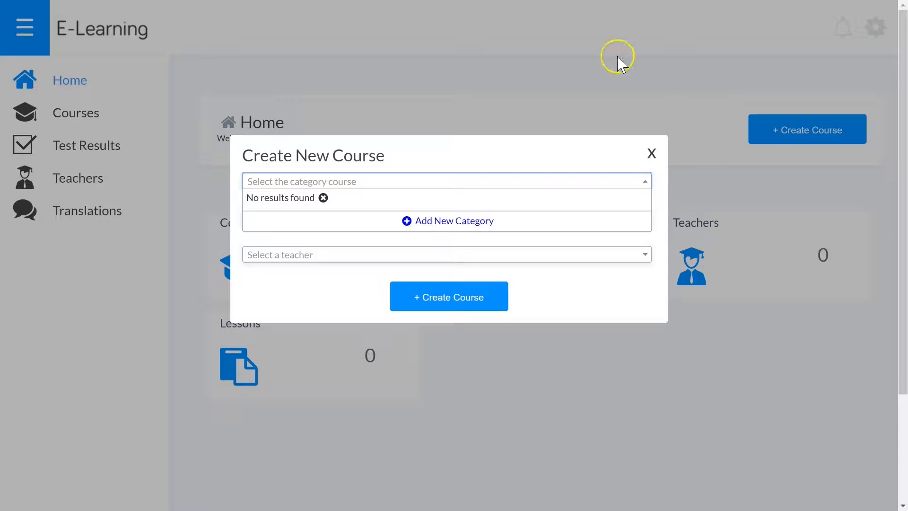
pyautogui.moveTo(651, 152)
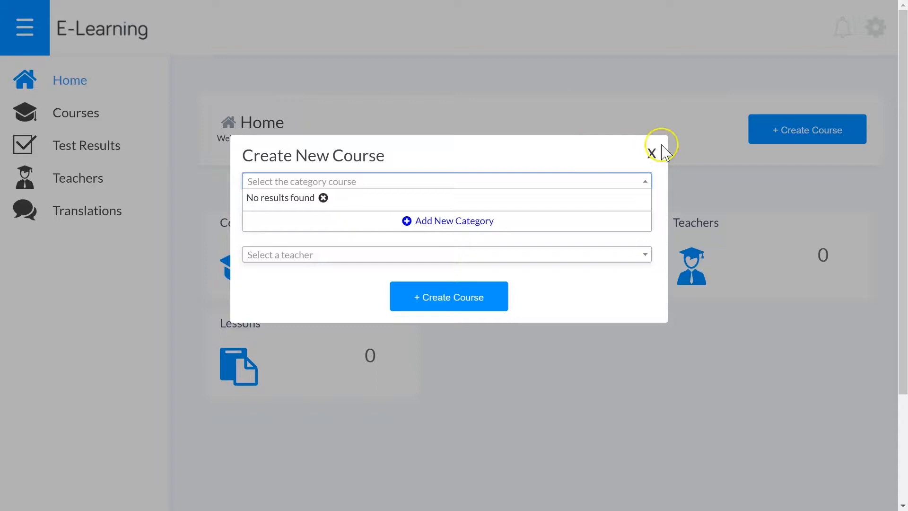
pyautogui.moveTo(635, 451)
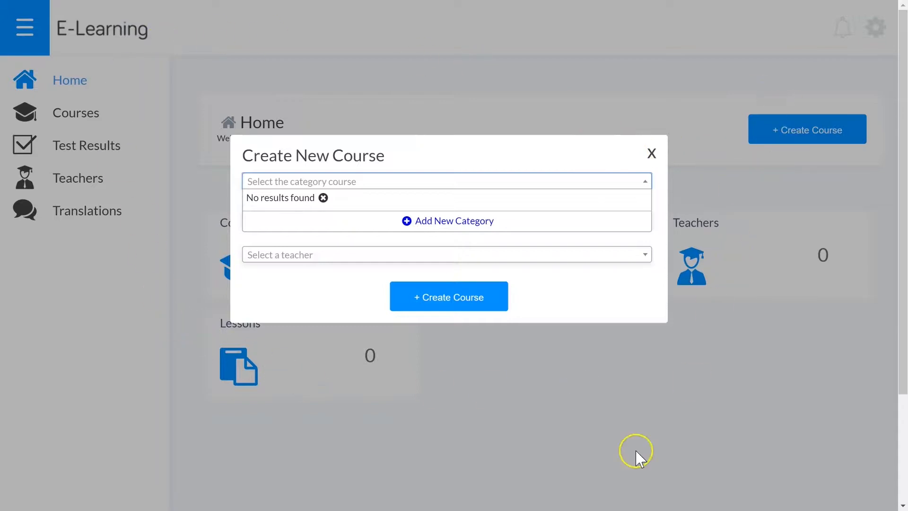
pyautogui.moveTo(826, 163)
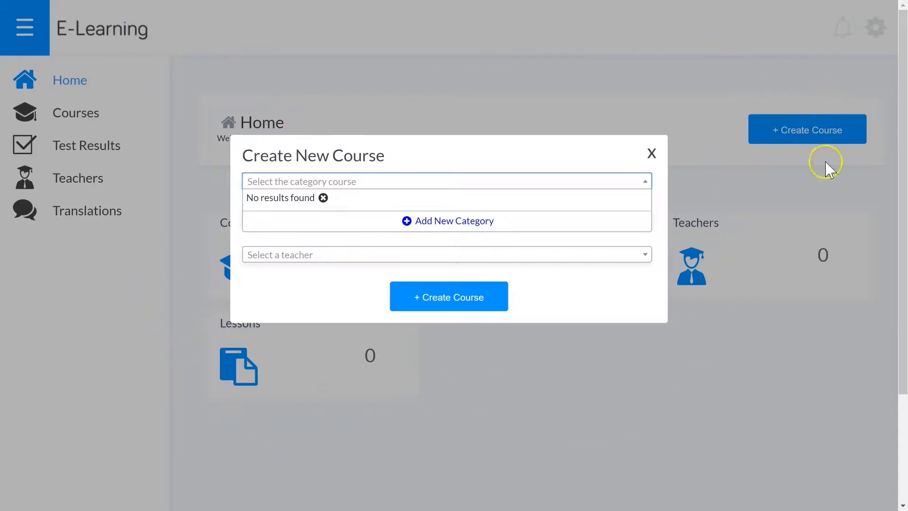
pyautogui.moveTo(327, 23)
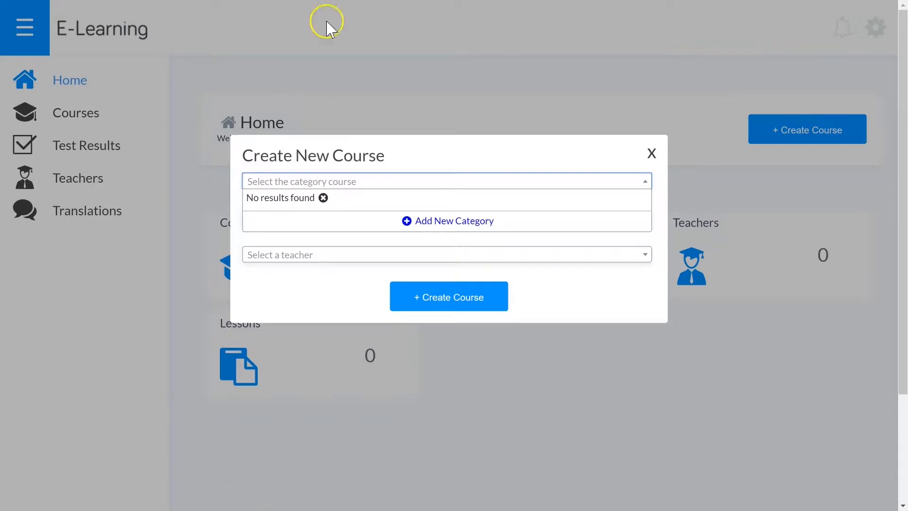
pyautogui.moveTo(138, 330)
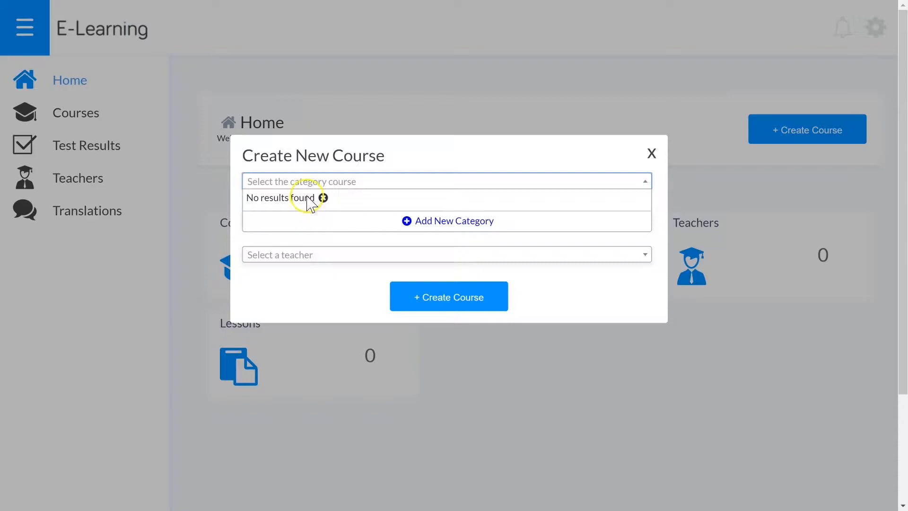
# Step: Add a course category named 'Test' and select it for the course
pyautogui.click(447, 221)
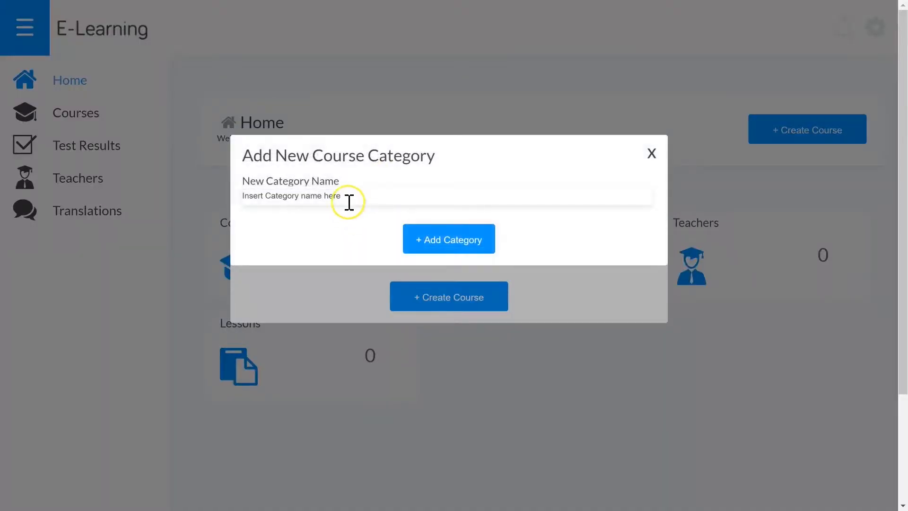
pyautogui.write('Test')
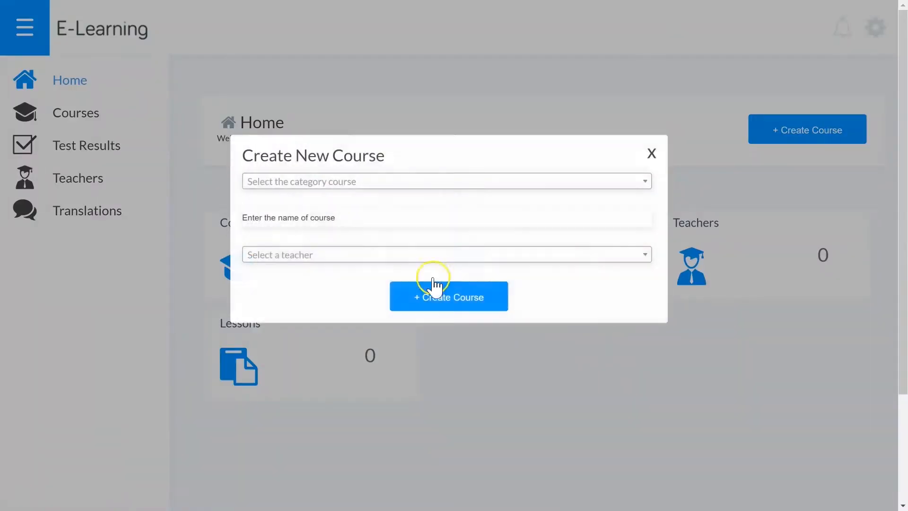
pyautogui.click(446, 180)
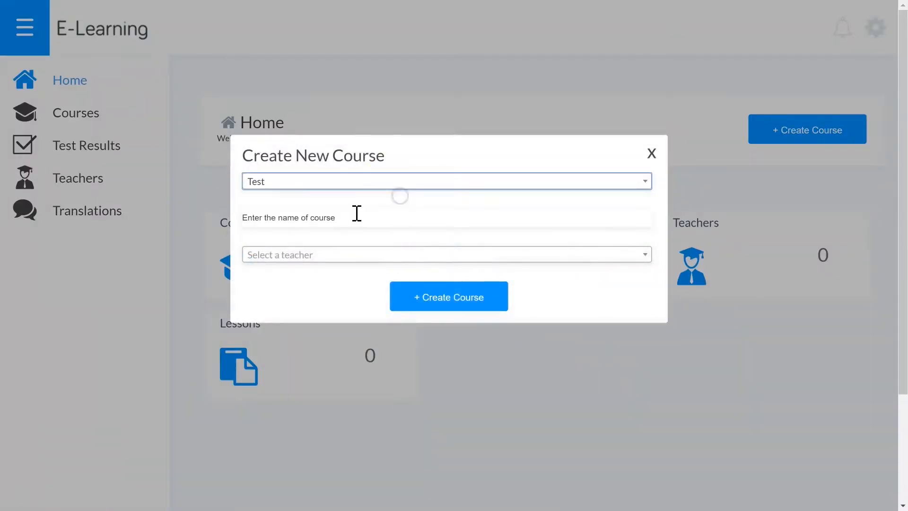
pyautogui.write('Test')
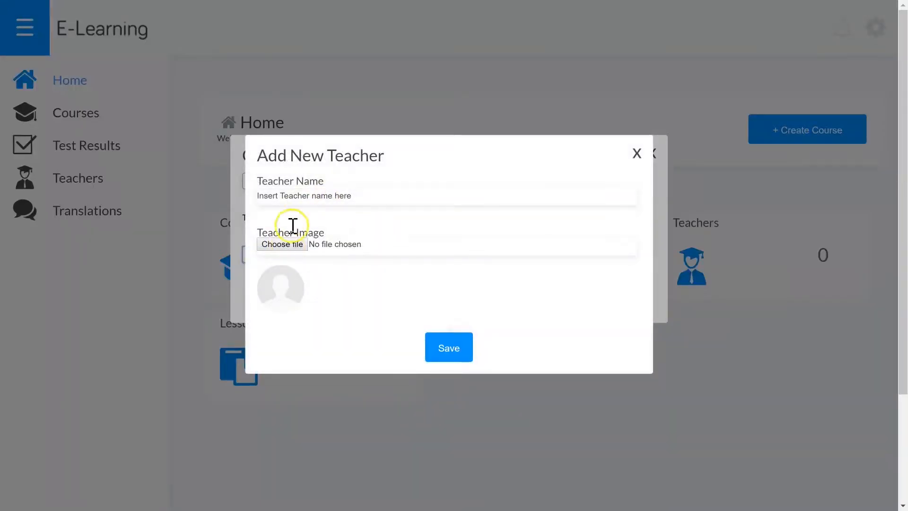
# Step: Name the course 'BA Nomad', assign teacher 'BA Nomad', and create it
pyautogui.write('BA')
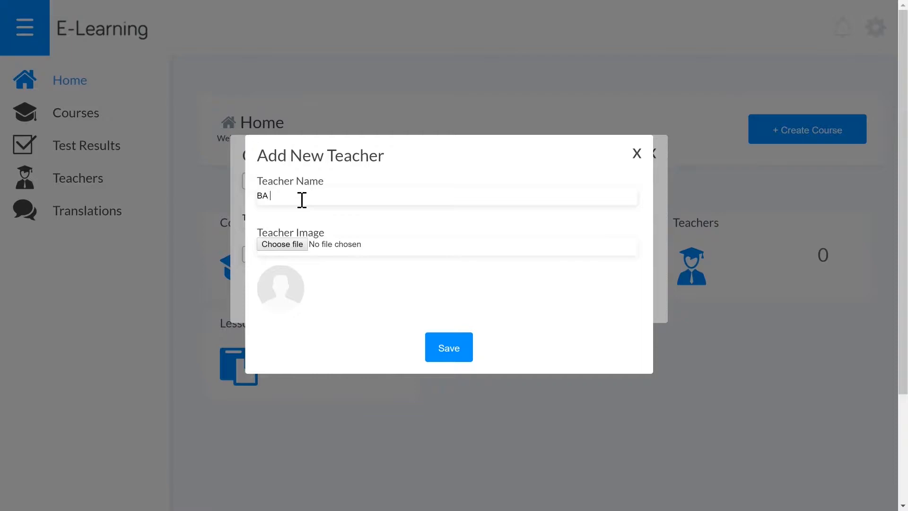
pyautogui.write('Nomad')
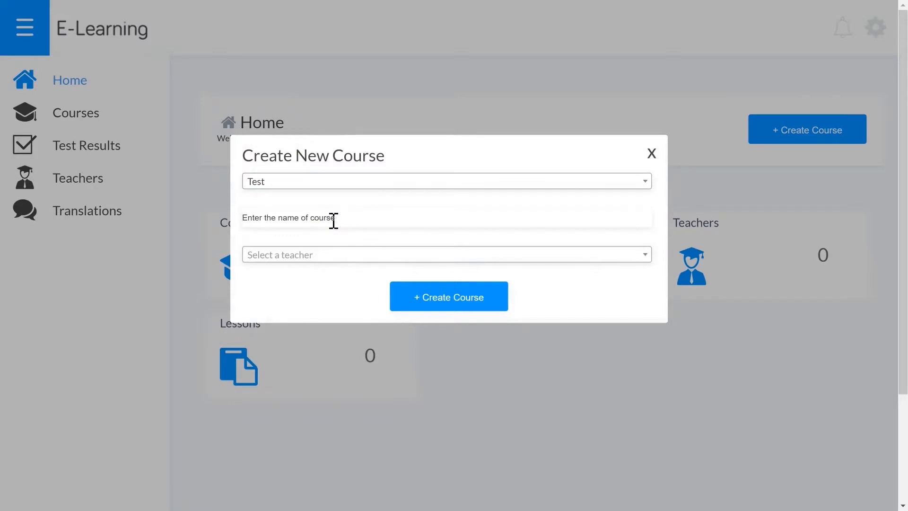
pyautogui.write('BA Nomad')
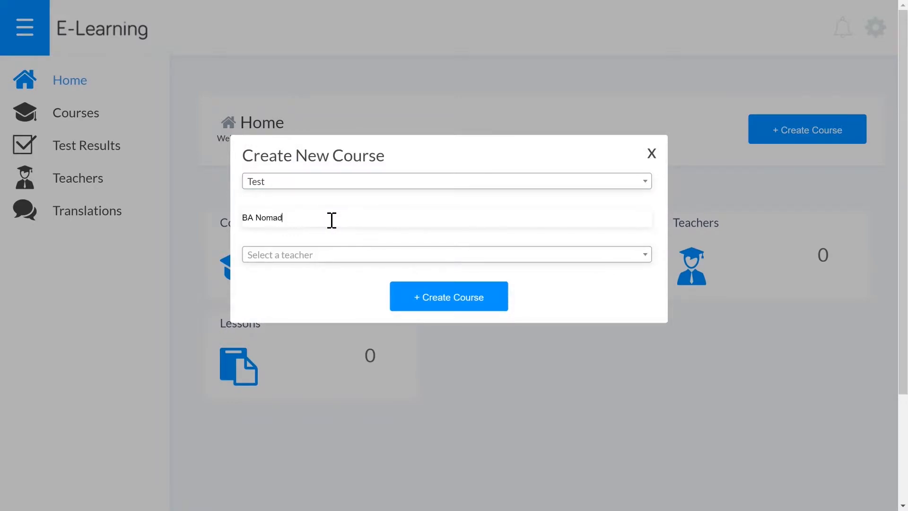
pyautogui.click(448, 296)
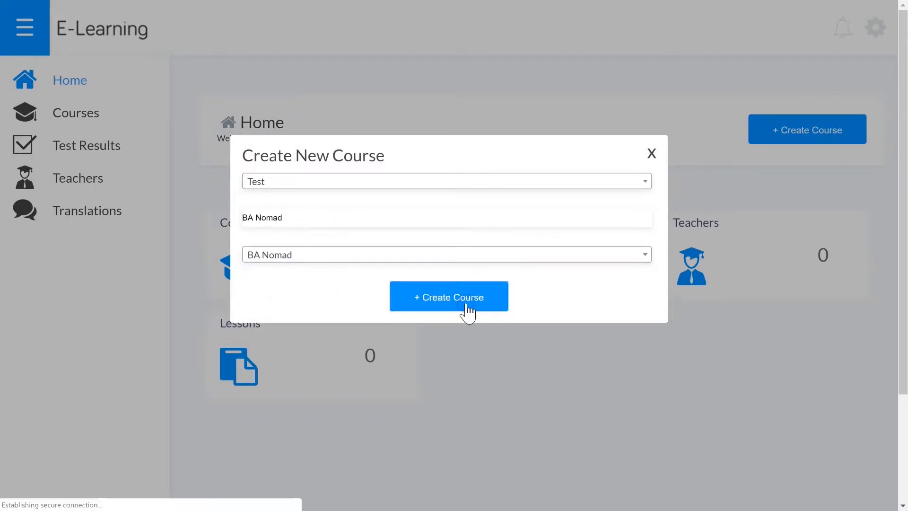
# Step: Use the BA Nomad row's options menu to open its course page
pyautogui.click(448, 297)
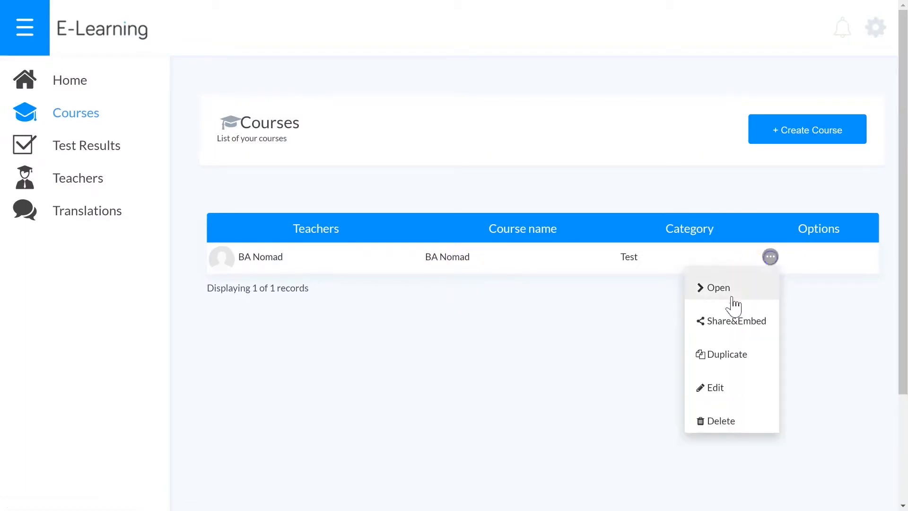
pyautogui.click(719, 288)
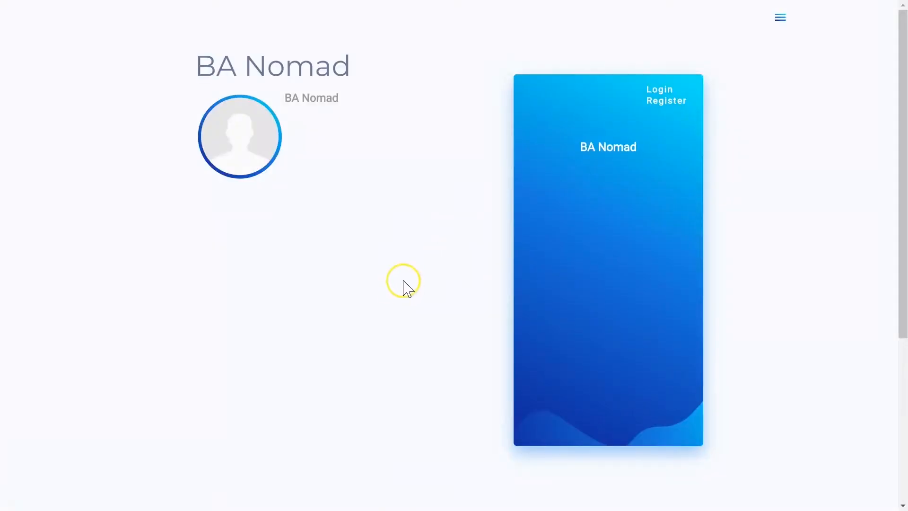
pyautogui.moveTo(671, 194)
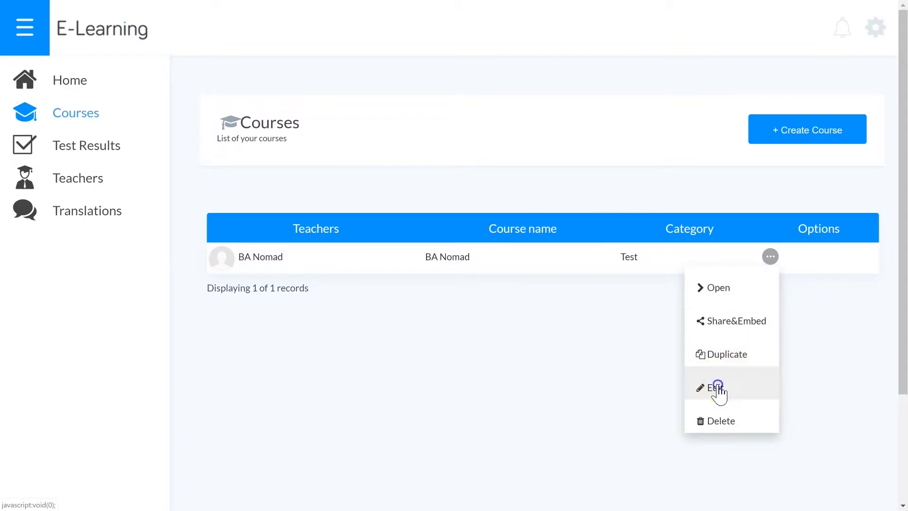
# Step: Choose Edit for BA Nomad to show its Information tab details
pyautogui.click(718, 387)
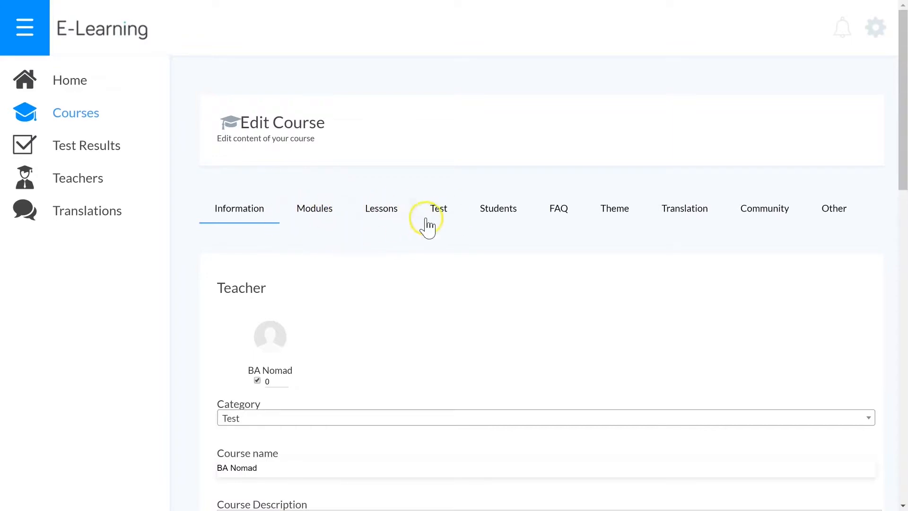
pyautogui.moveTo(484, 219)
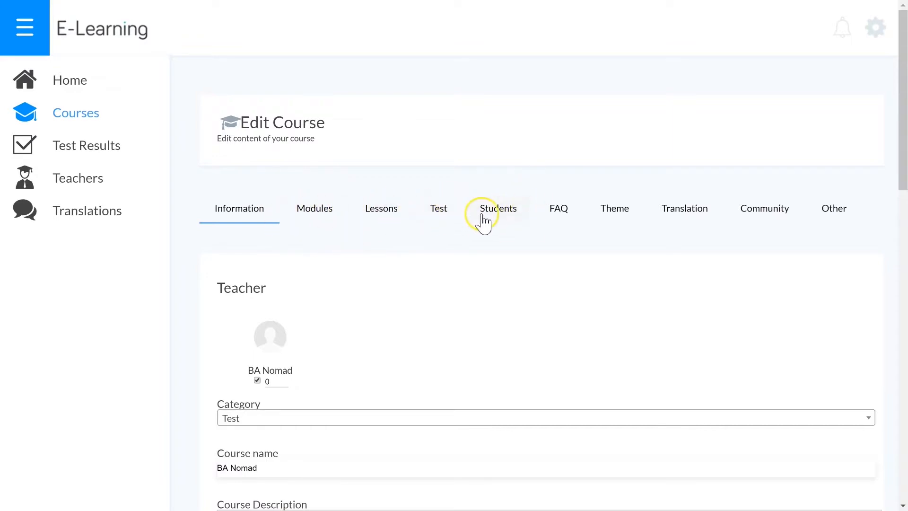
pyautogui.moveTo(510, 223)
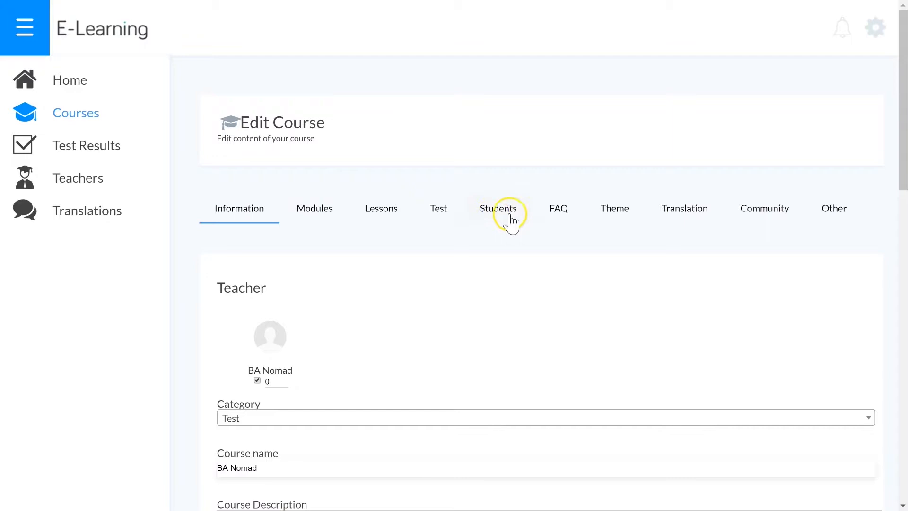
pyautogui.moveTo(474, 222)
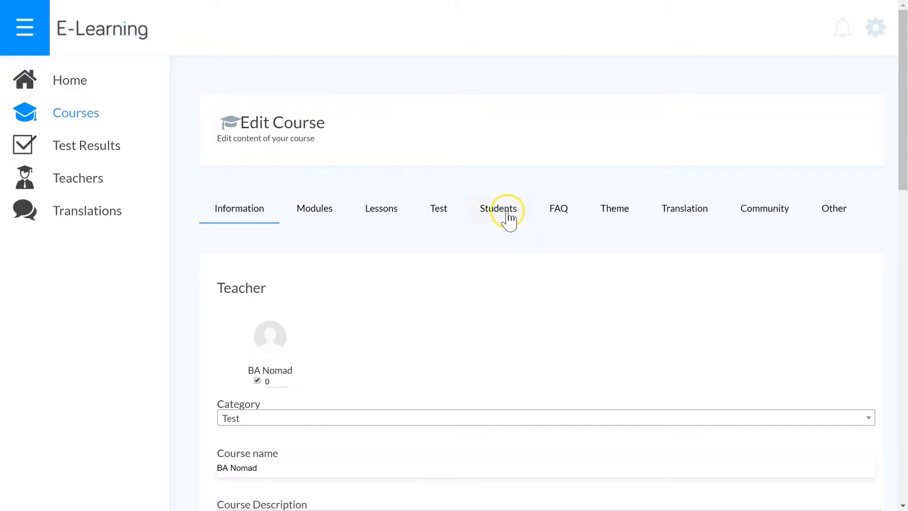
pyautogui.moveTo(512, 200)
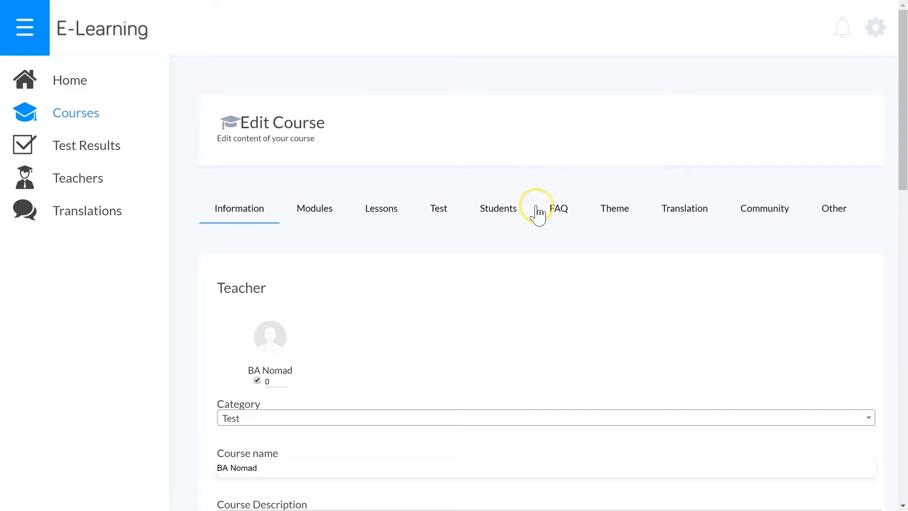
pyautogui.moveTo(559, 215)
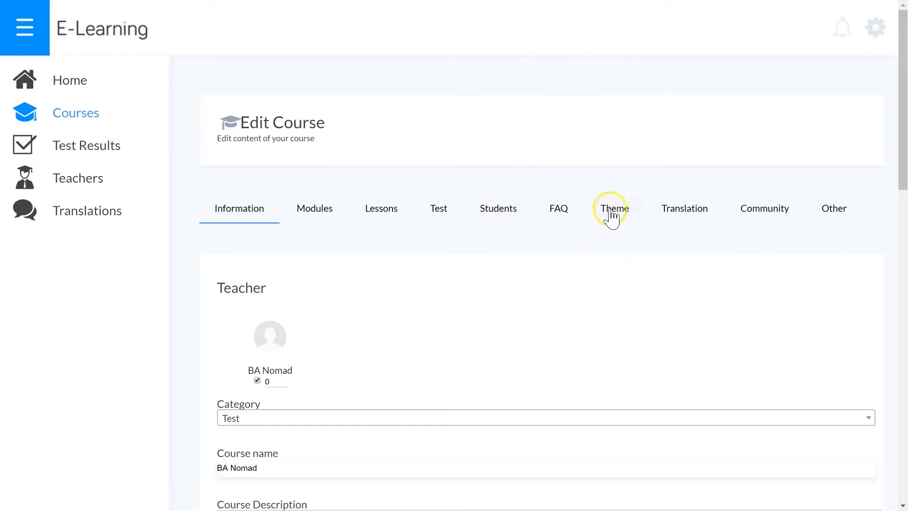
# Step: Show the Theme tab's course theme templates and custom CSS option
pyautogui.click(614, 208)
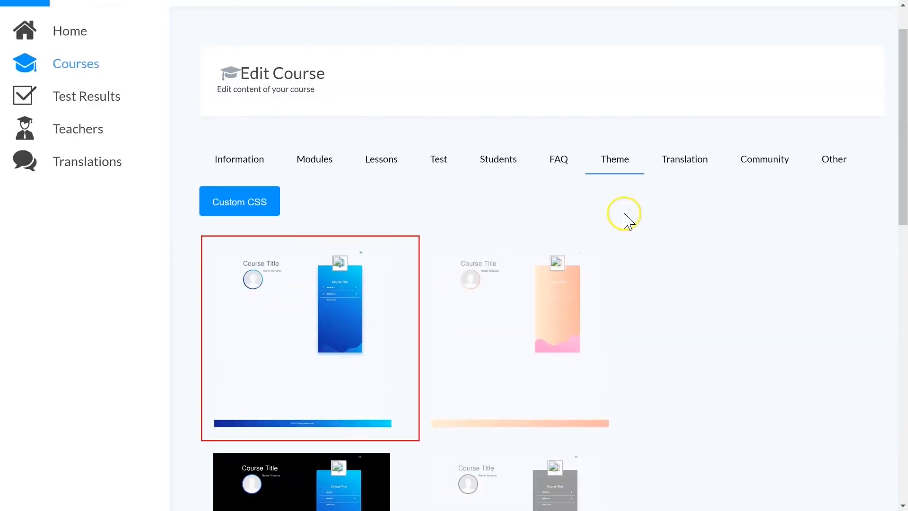
pyautogui.moveTo(692, 132)
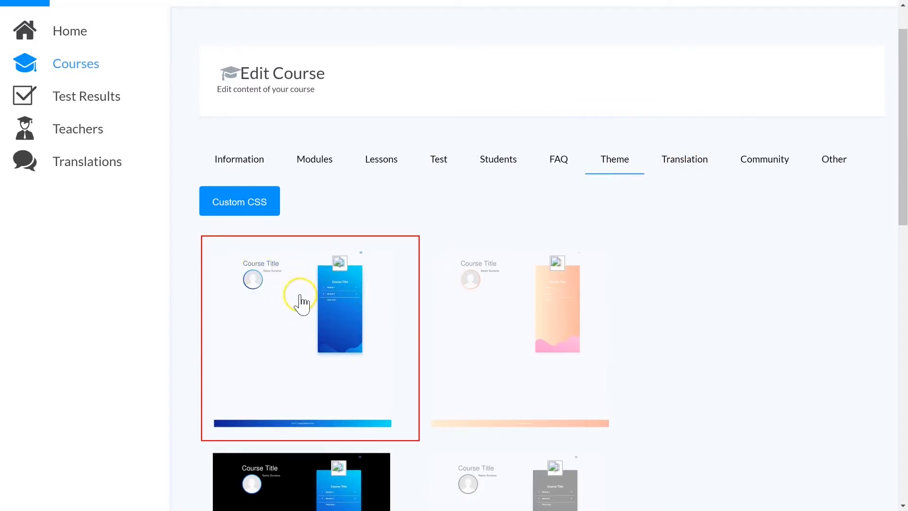
pyautogui.moveTo(11, 492)
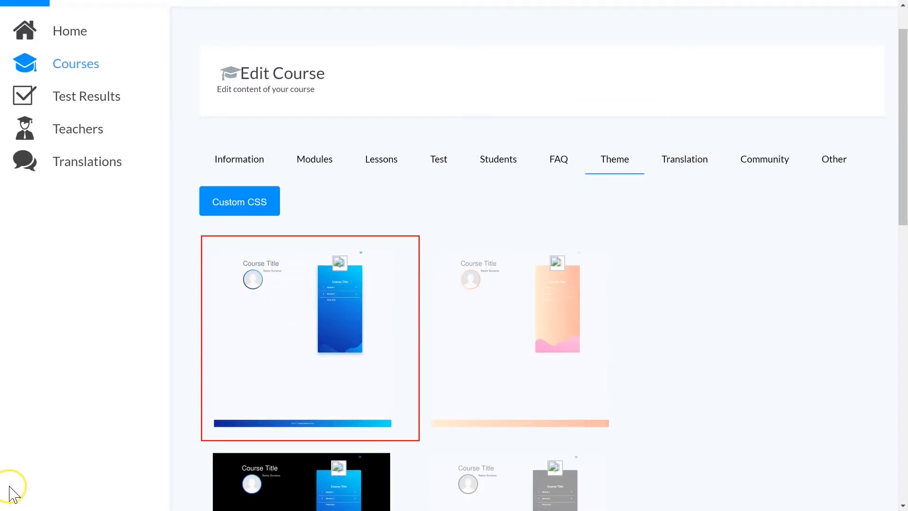
pyautogui.moveTo(765, 168)
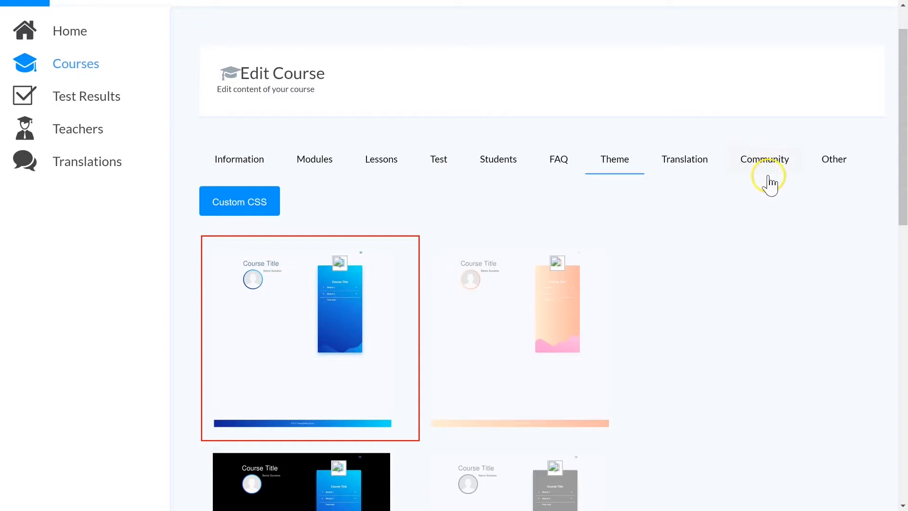
pyautogui.moveTo(762, 160)
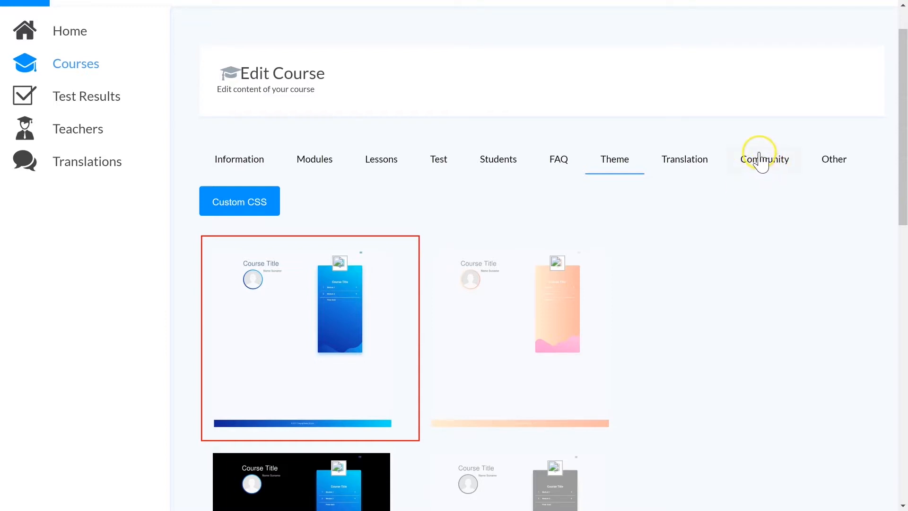
pyautogui.moveTo(823, 165)
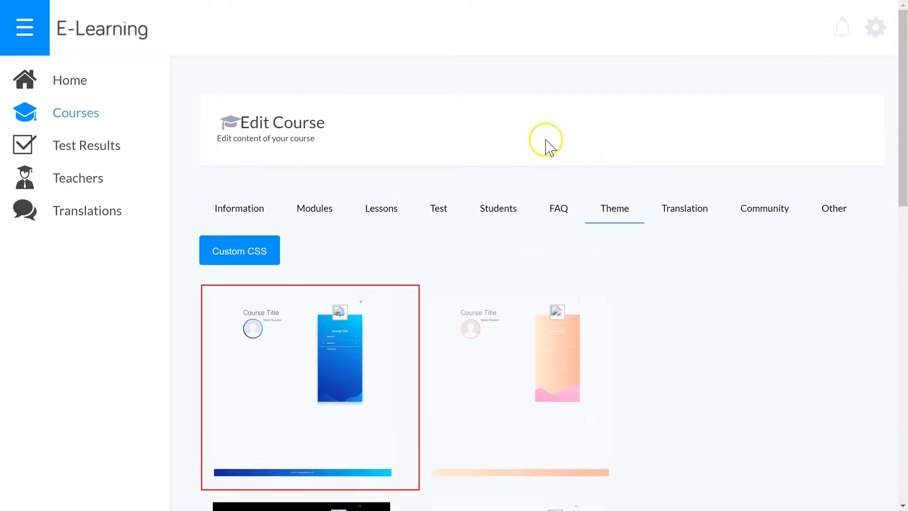
pyautogui.moveTo(384, 287)
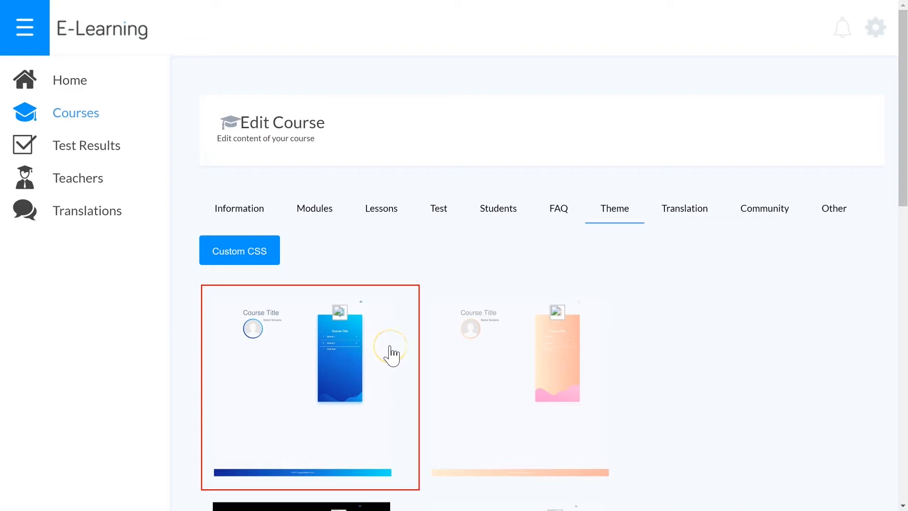
pyautogui.moveTo(412, 417)
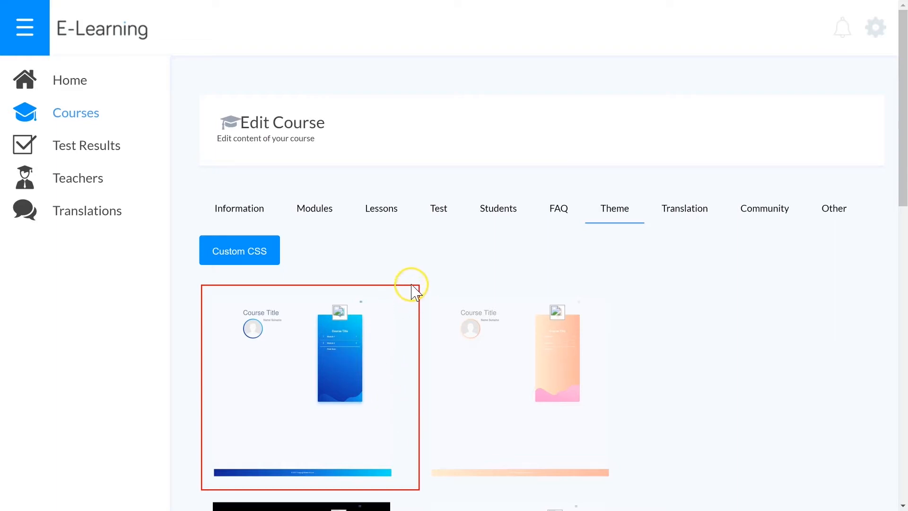
pyautogui.moveTo(417, 282)
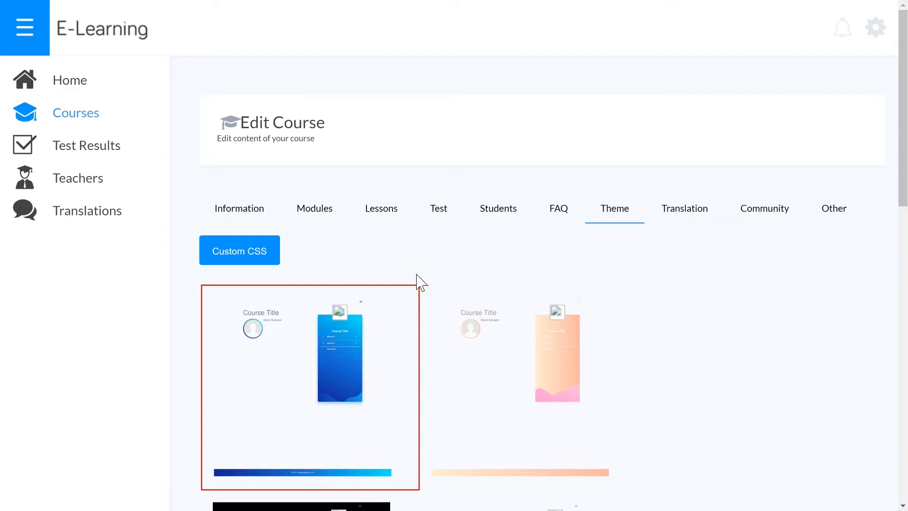